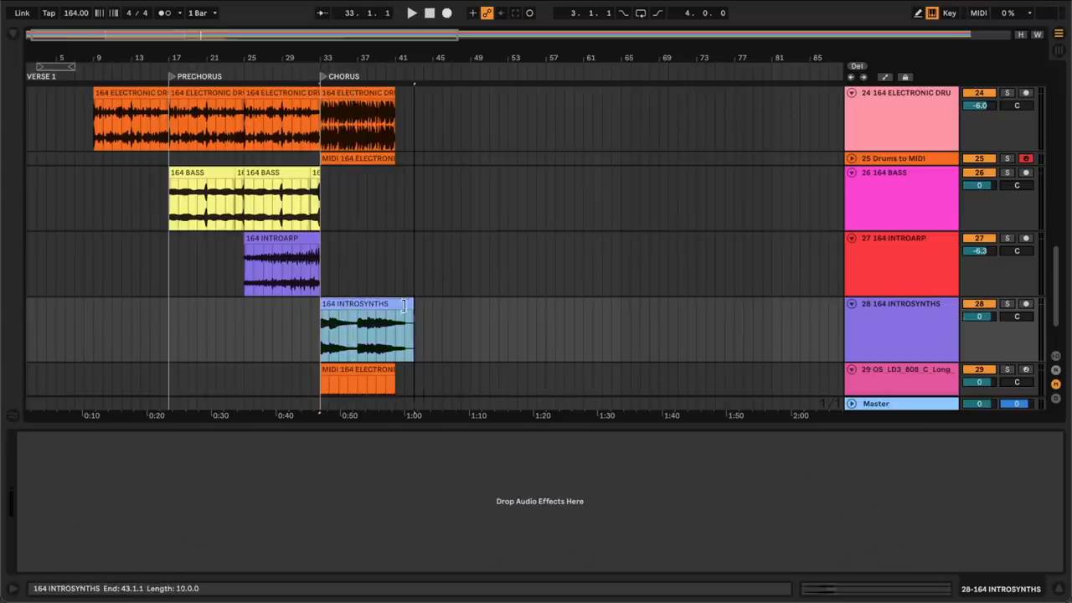
# - Convert the 164 INTROSYNTHS chorus clip's harmony into a new MIDI track
pyautogui.rightClick(368, 338)
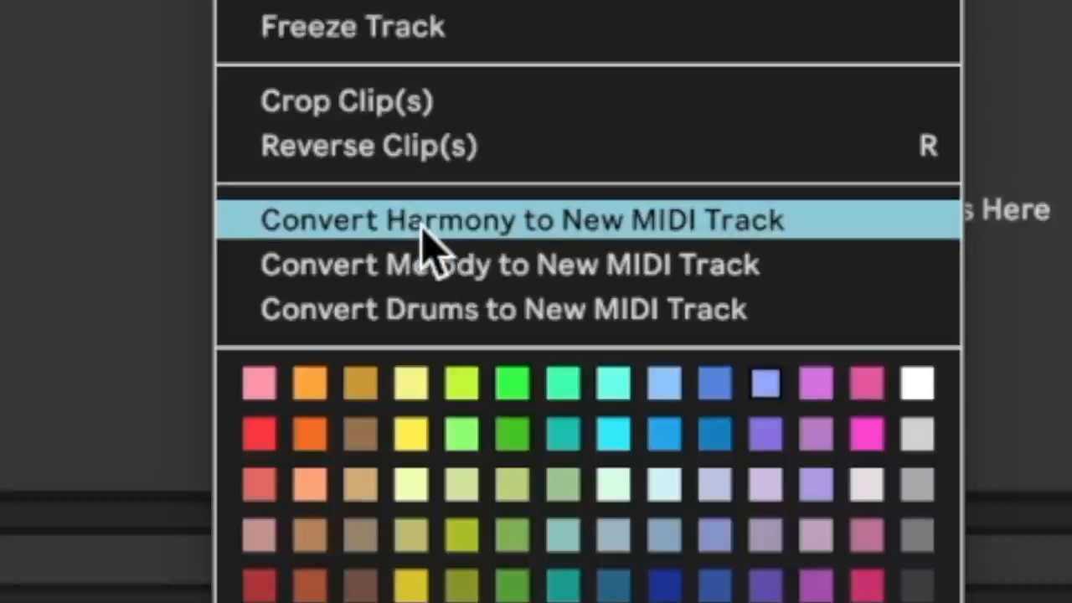
pyautogui.click(519, 222)
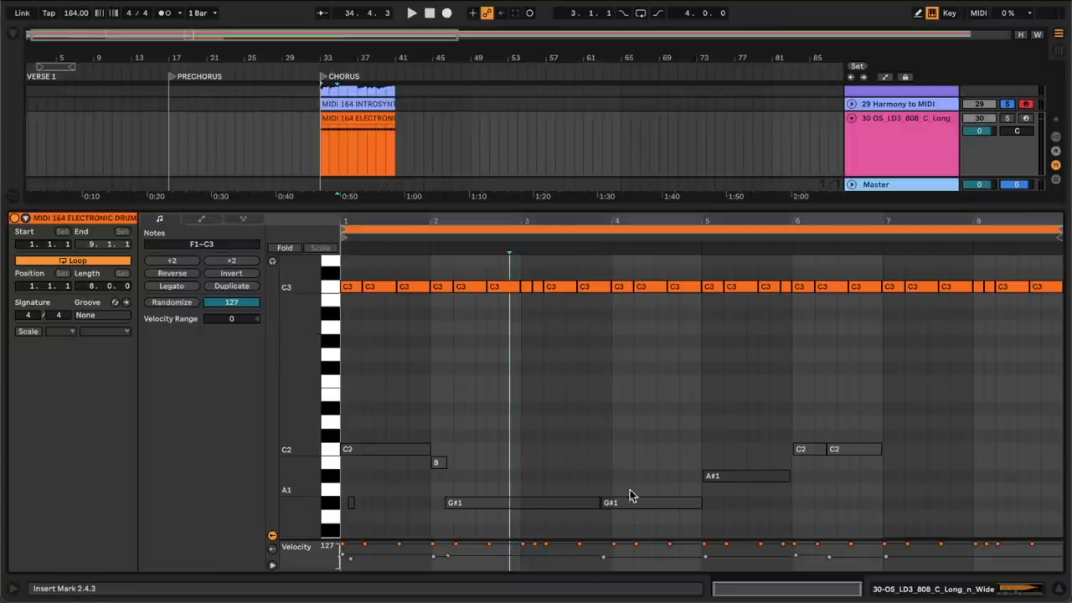
# - Paste the chord root notes from the Harmony to MIDI clip into the 808 chorus clip
pyautogui.scroll(-3)
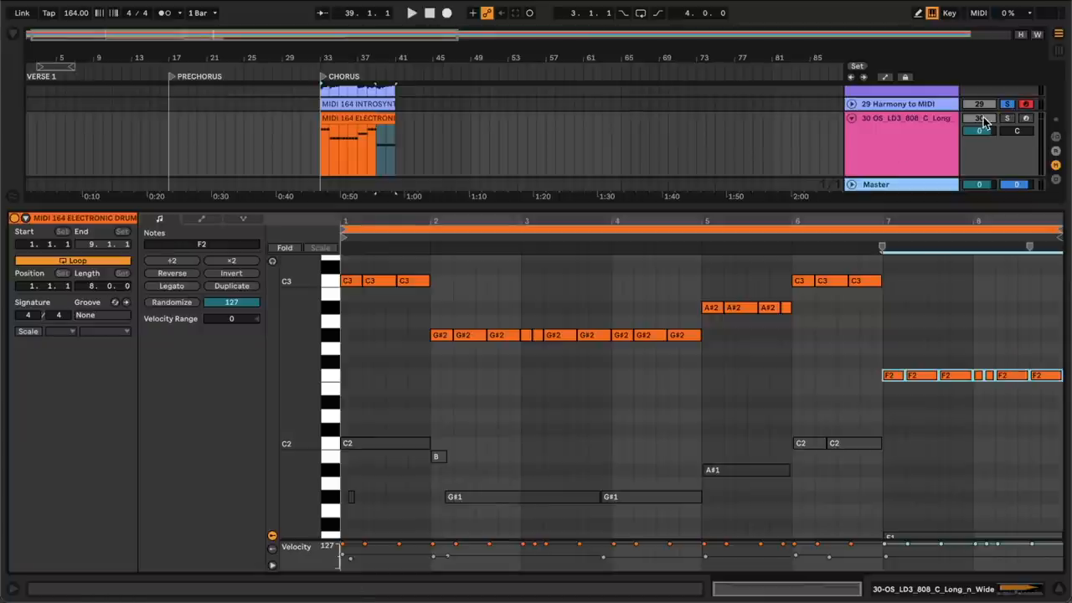
pyautogui.click(1002, 117)
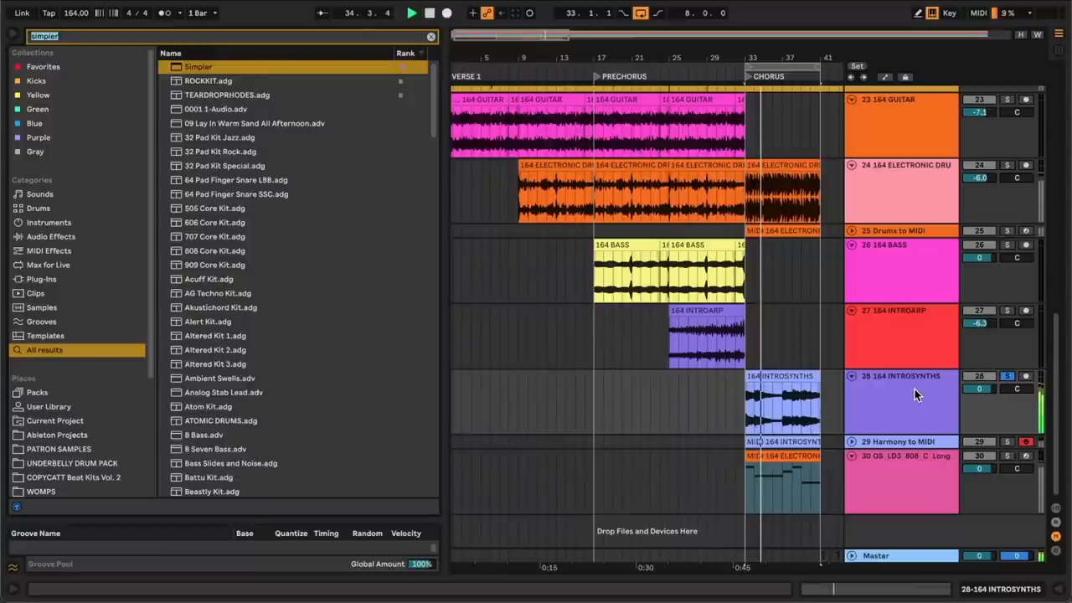
# - Add an Auto Filter to the synth track with cutoff near 424 Hz and envelope amount 127
pyautogui.write('auto f')
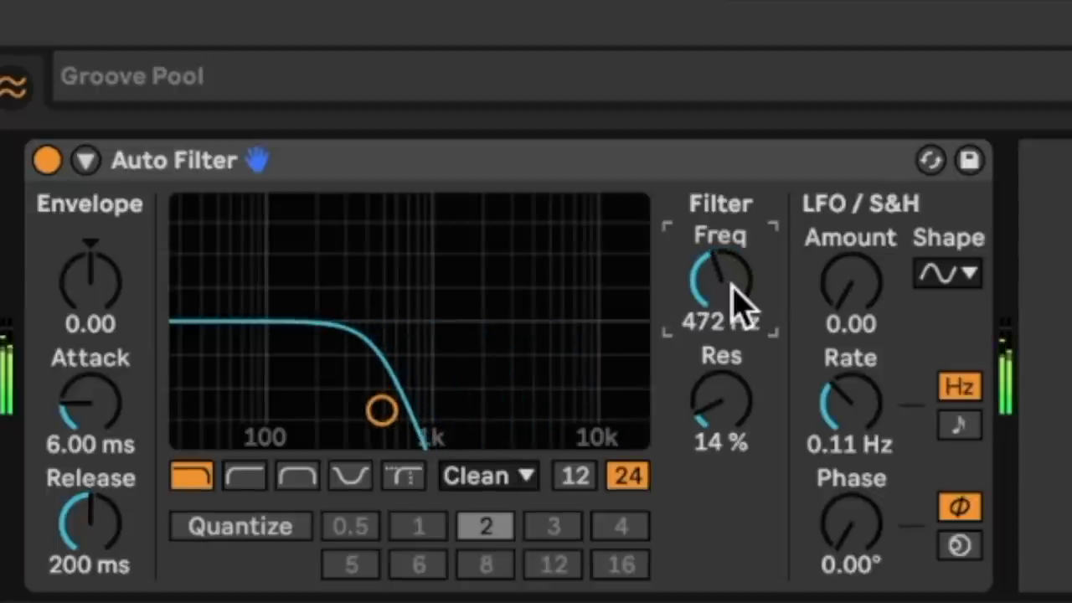
pyautogui.moveTo(90, 277); pyautogui.dragTo(91, 243)
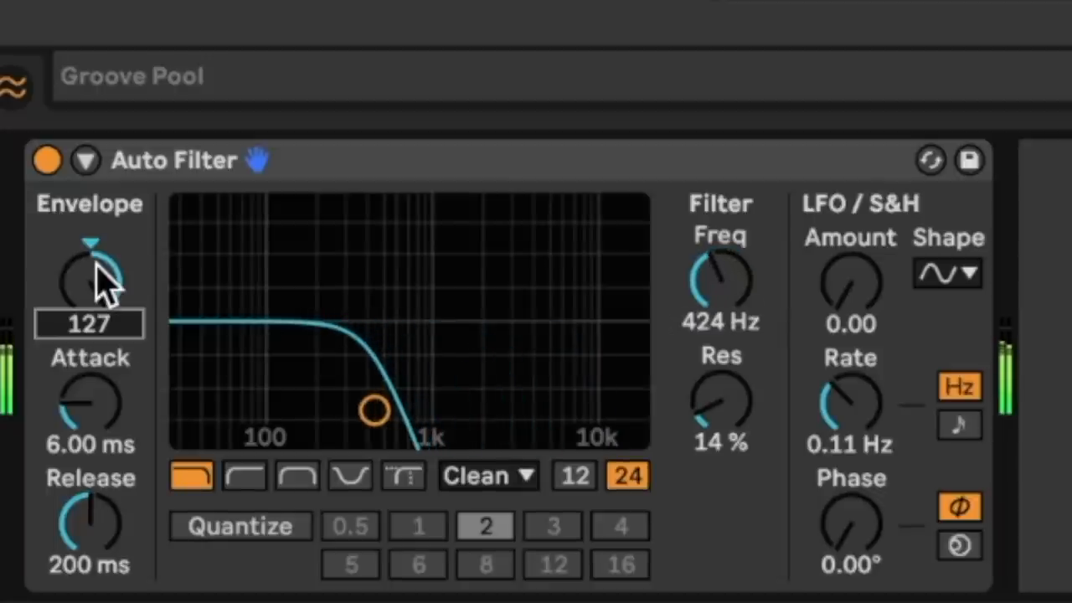